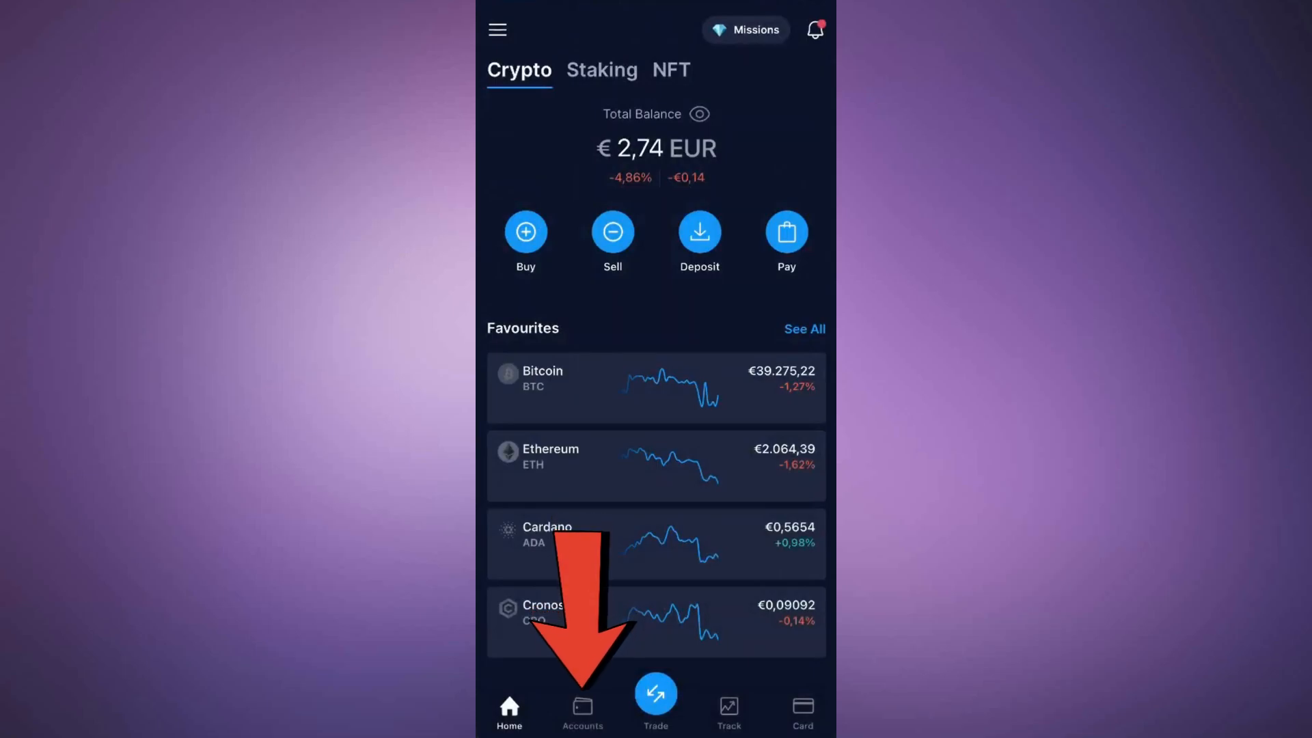
Step: Show the Accounts page listing Crypto Wallet, Exchange, Staking, Earn, Fiat and NFT balances
left_click(578, 707)
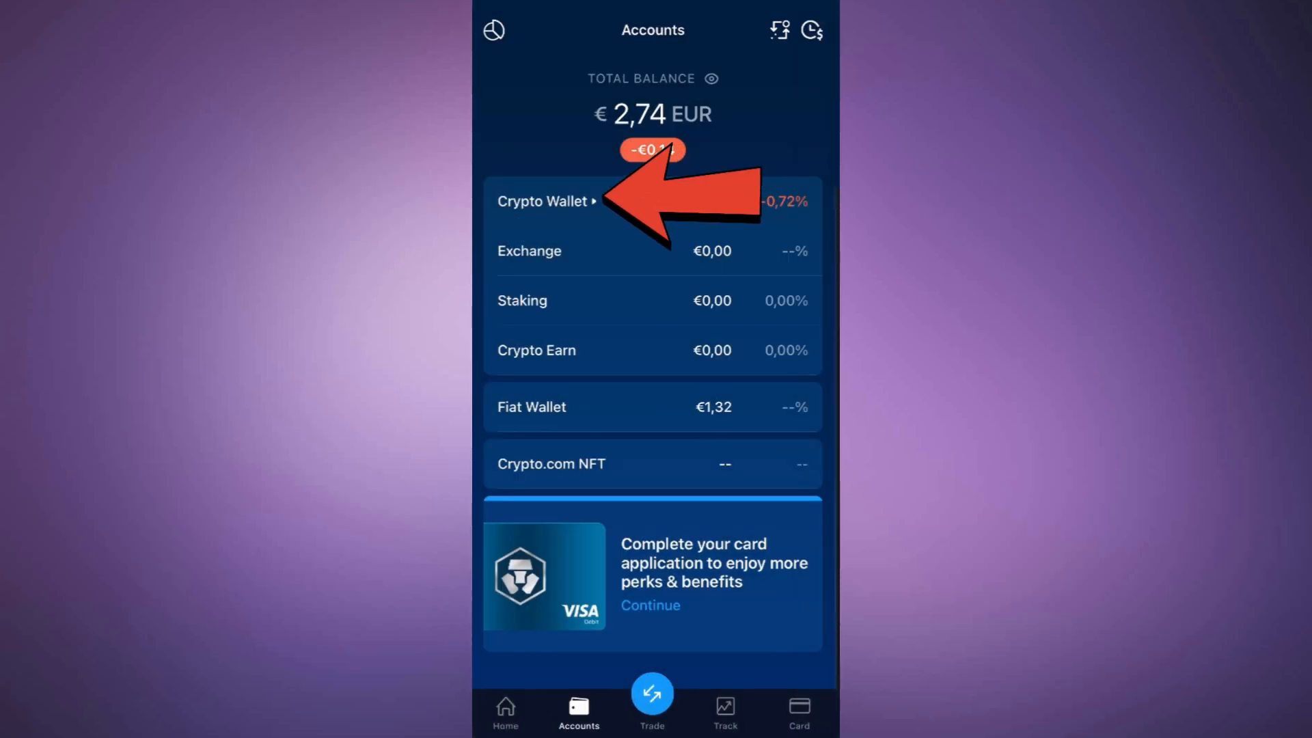
Step: From Crypto Wallet, begin a USDT withdrawal and add a new whitelist wallet address on ERC20
left_click(544, 201)
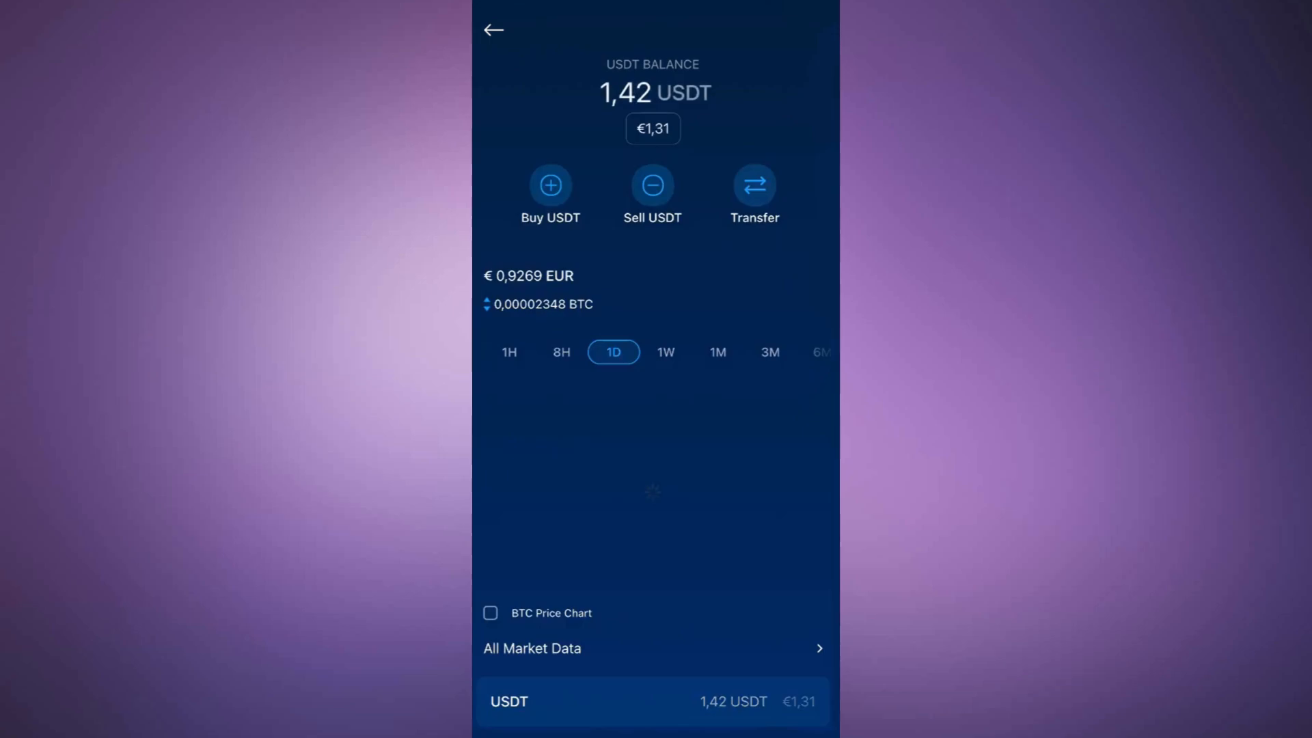
left_click(753, 184)
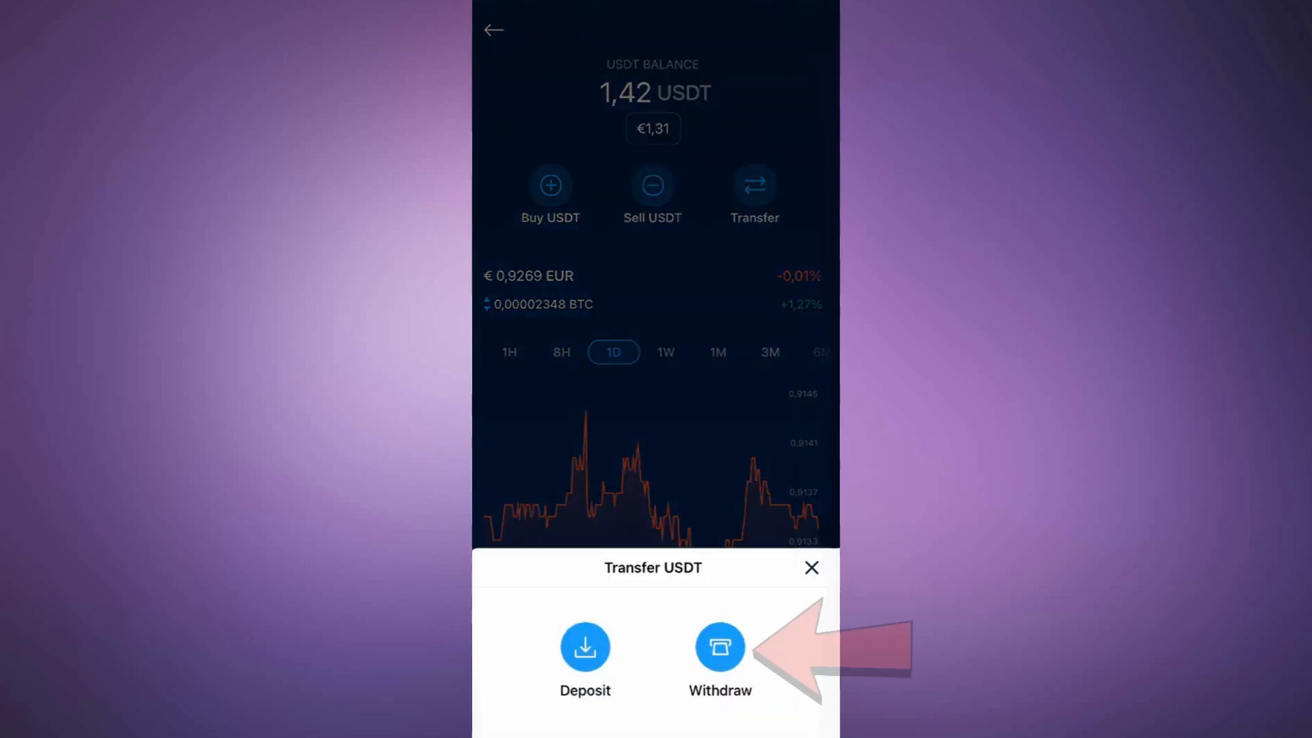
left_click(720, 647)
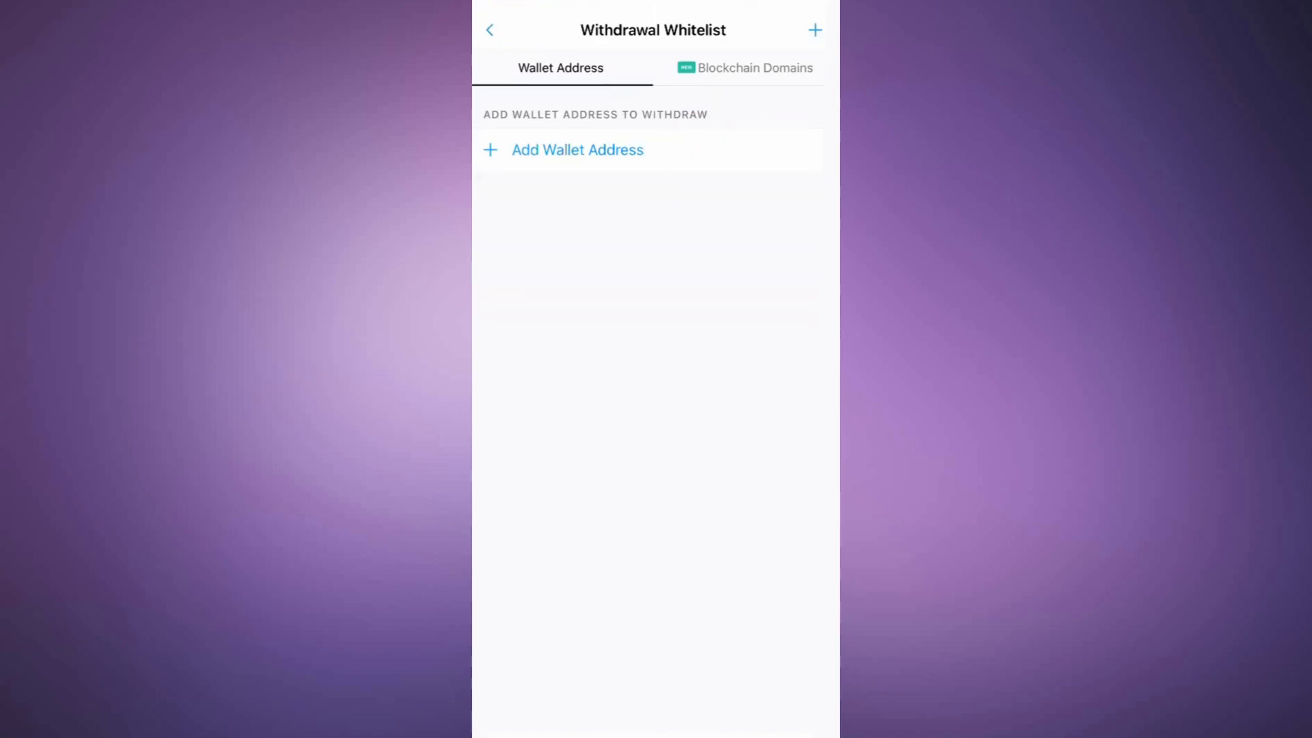
left_click(576, 150)
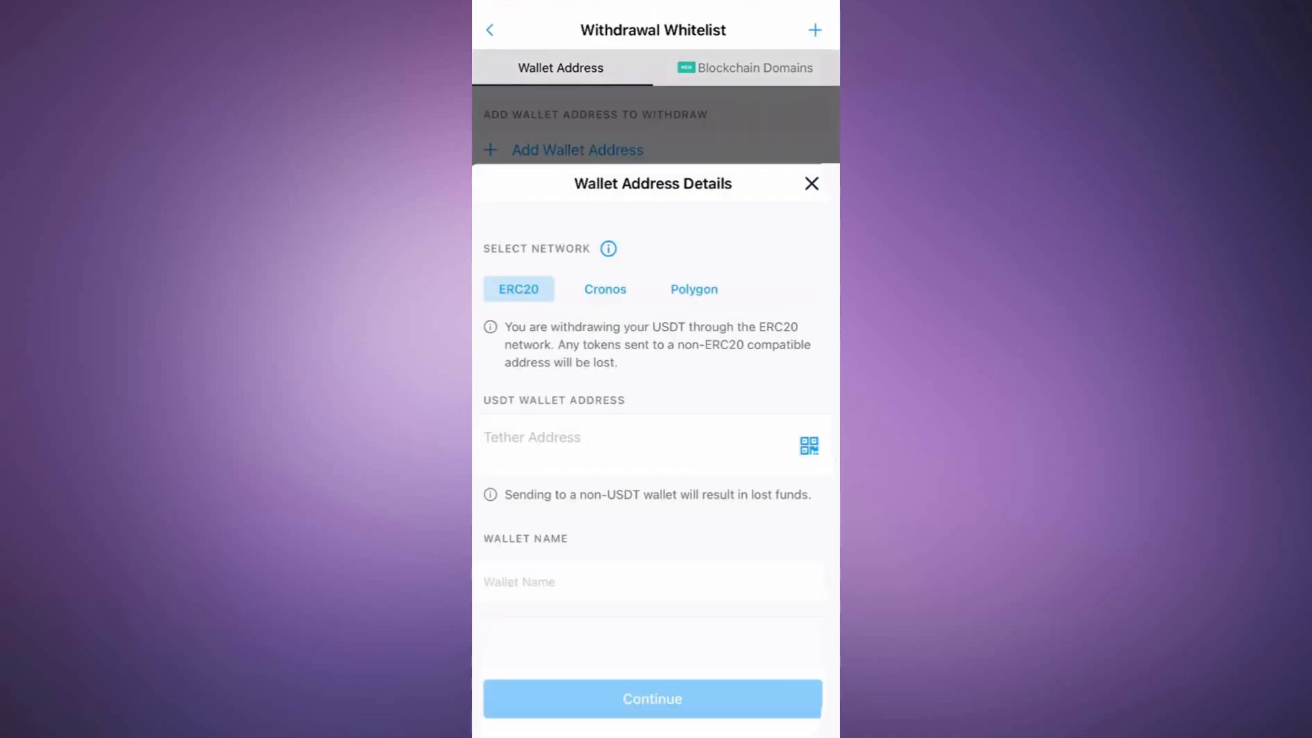